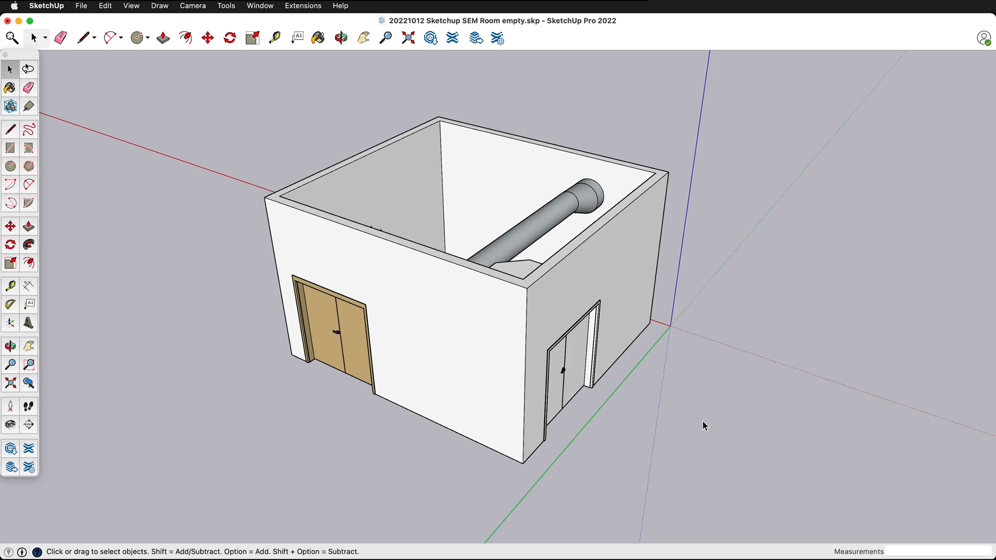
mouse_move(409, 289)
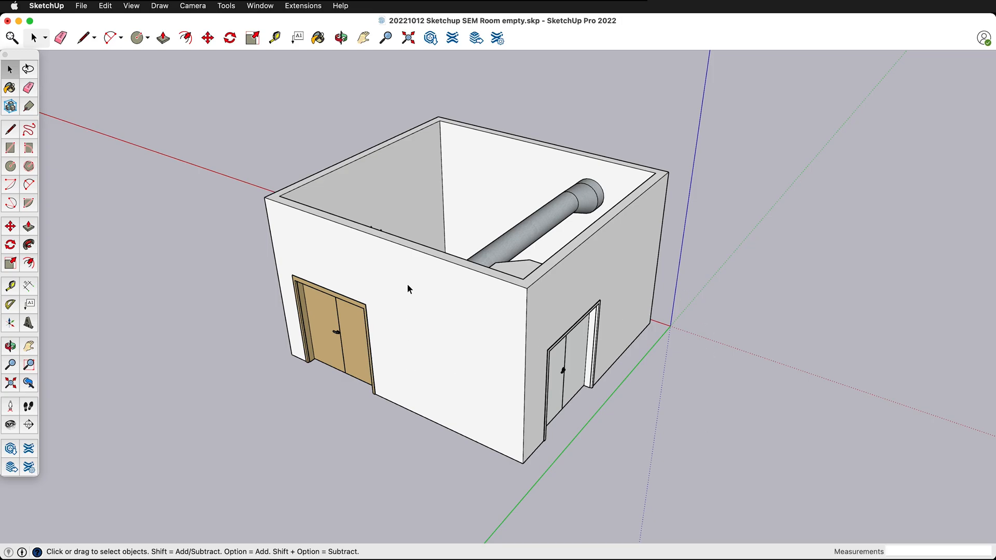
mouse_move(412, 233)
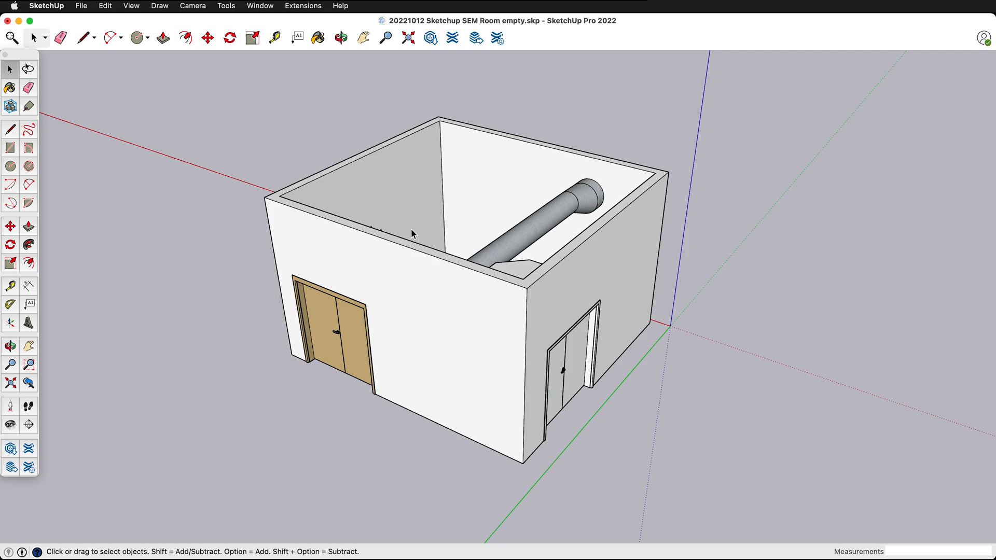
mouse_move(403, 254)
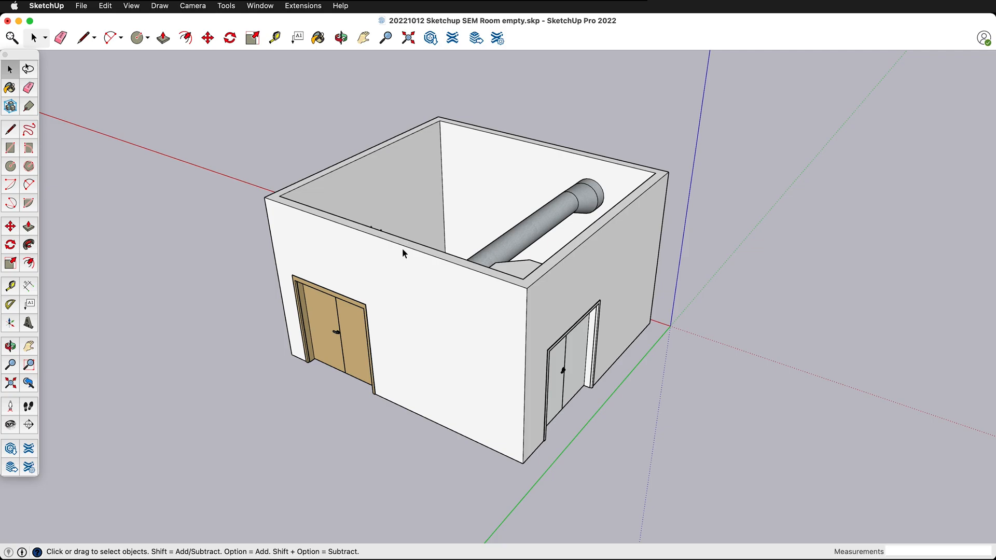
- Select the double-door component and bring up its Entity Info properties from the Window menu
left_click(343, 330)
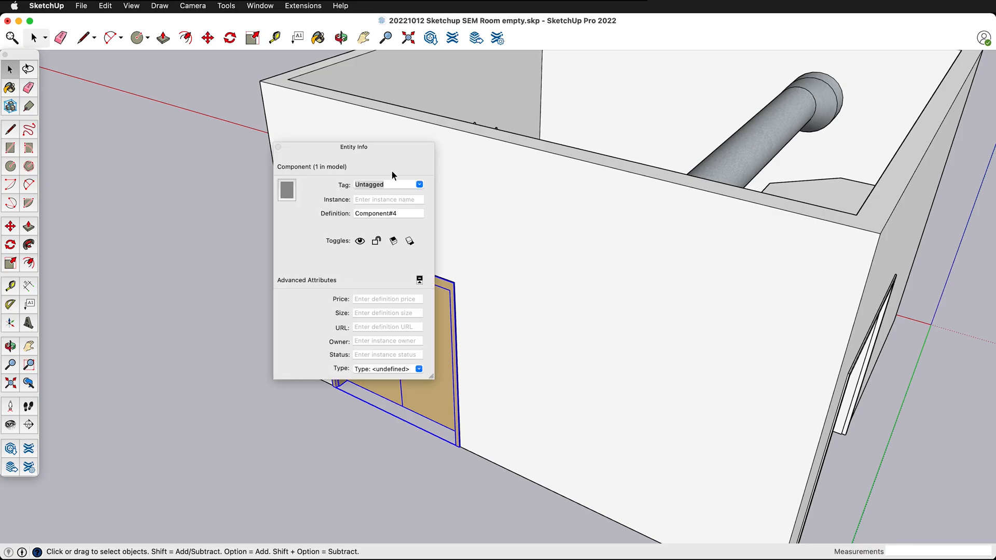
left_click(260, 6)
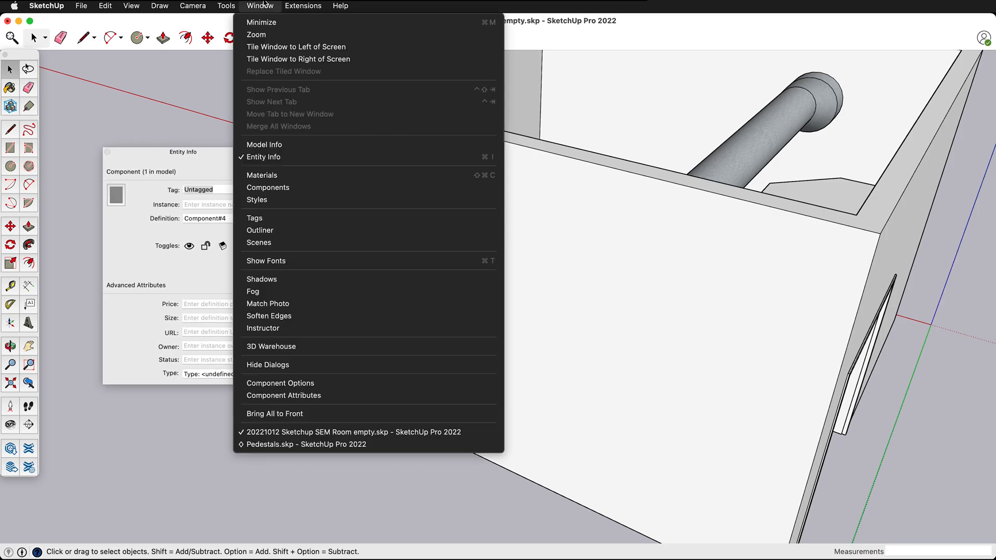
mouse_move(597, 198)
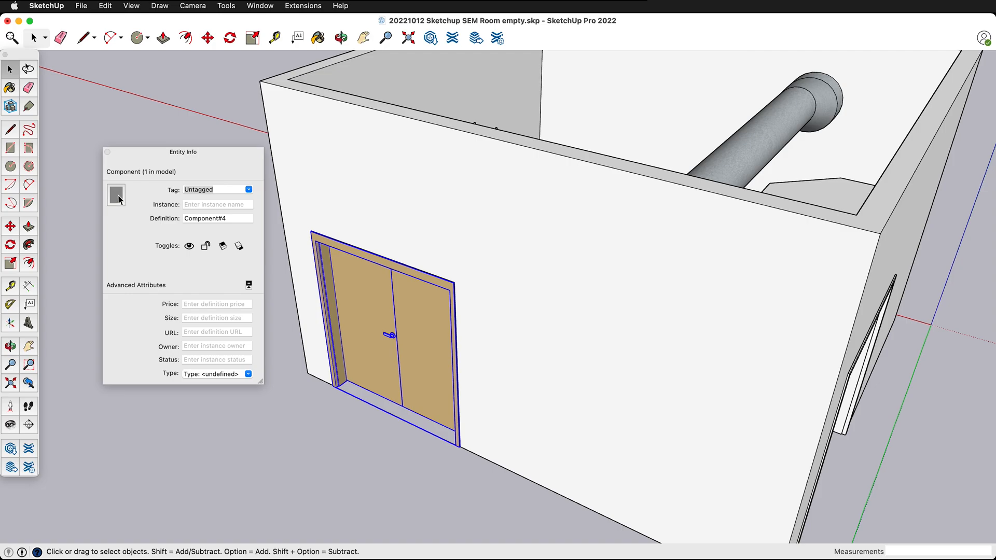
mouse_move(421, 351)
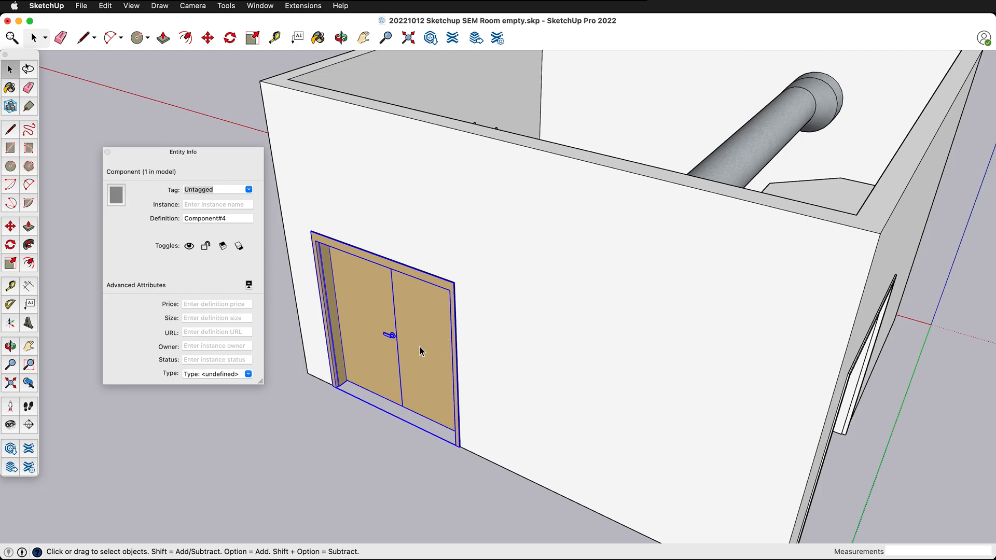
mouse_move(427, 343)
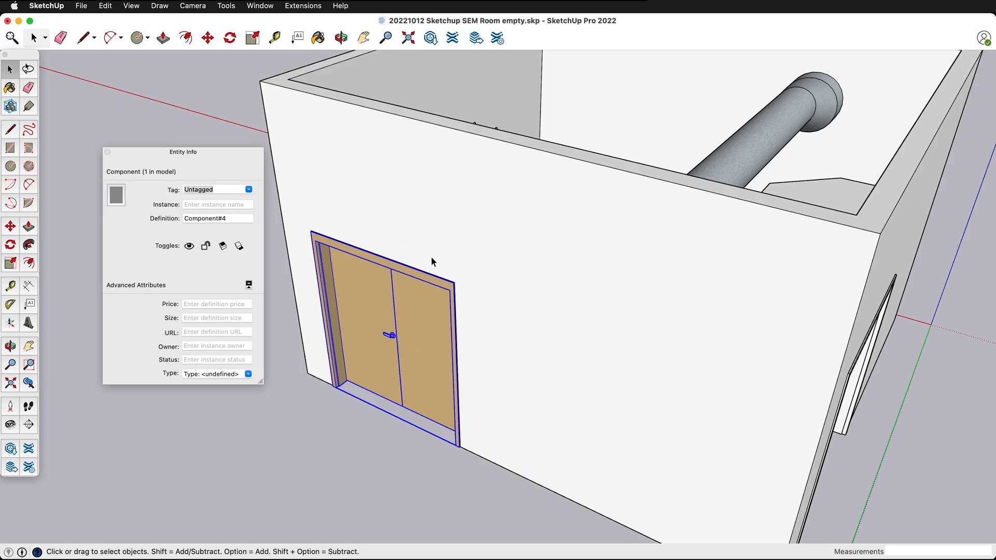
mouse_move(122, 202)
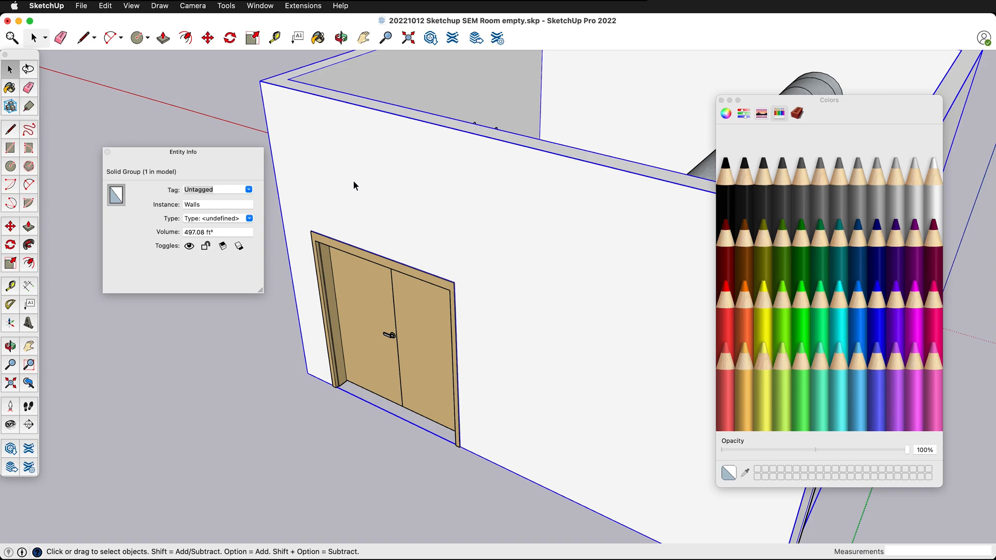
mouse_move(116, 190)
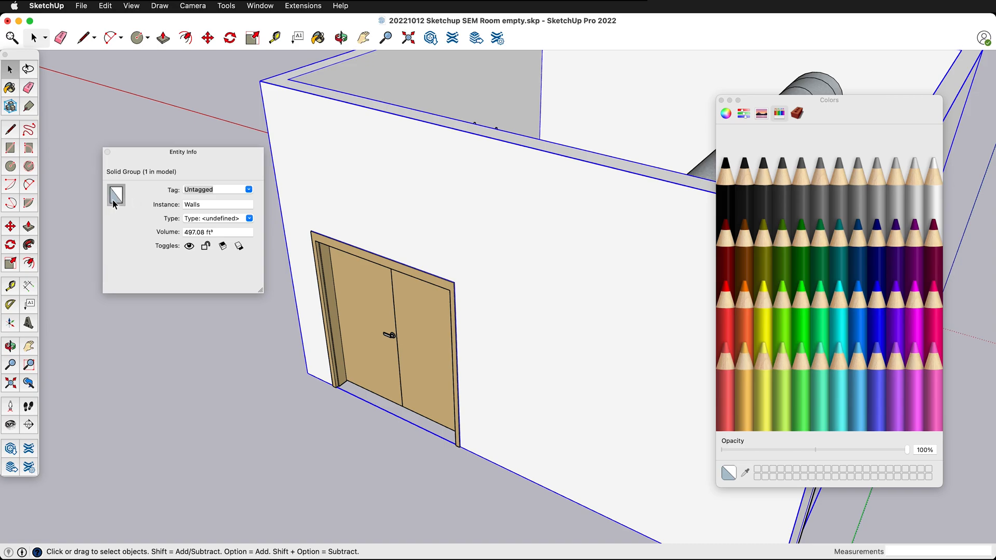
mouse_move(114, 202)
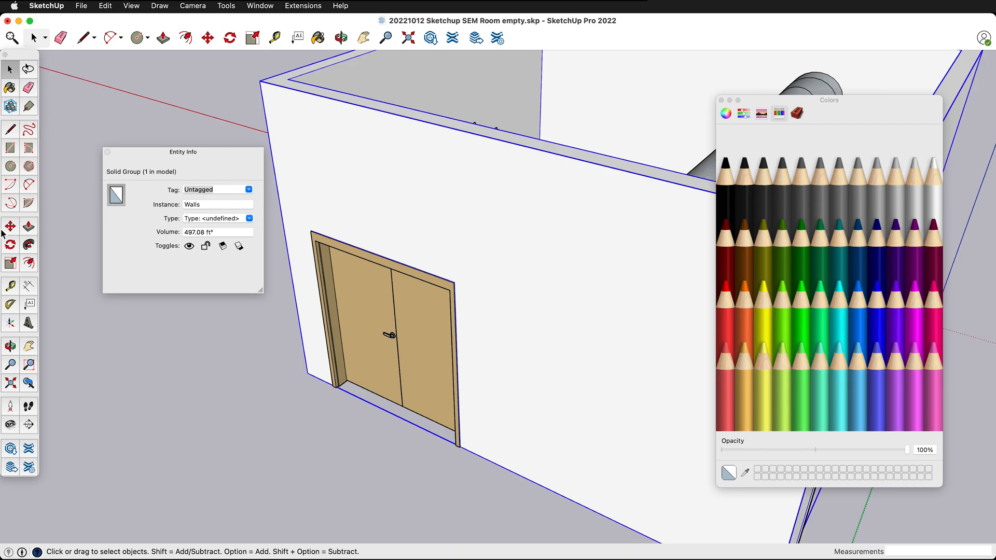
- Paint the double-door component with the Default material from Colors In Model
left_click(319, 37)
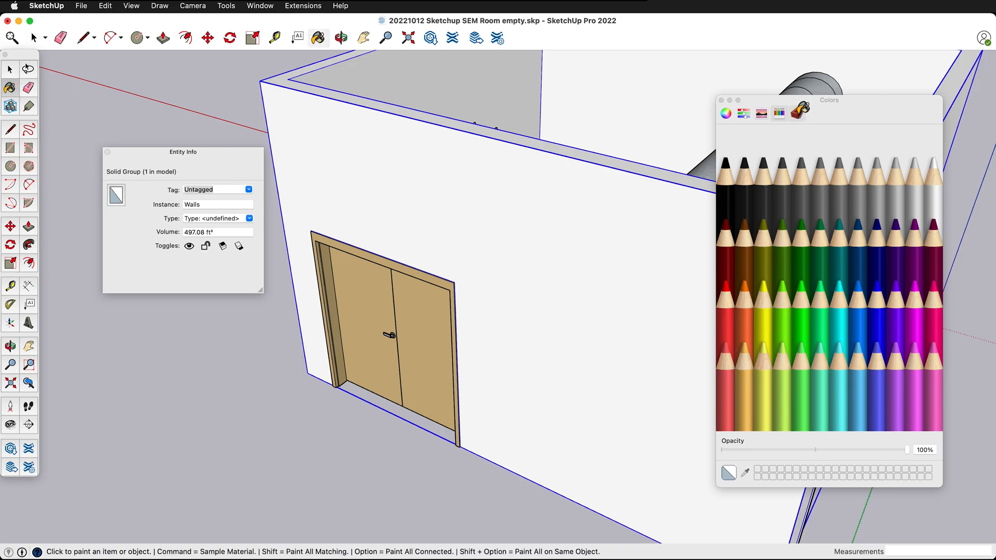
left_click(796, 113)
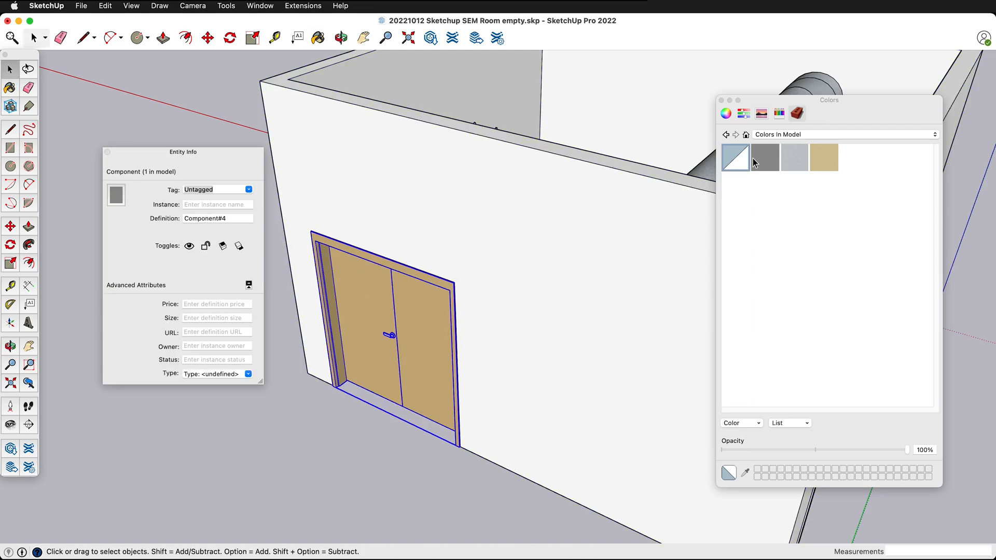
left_click(319, 38)
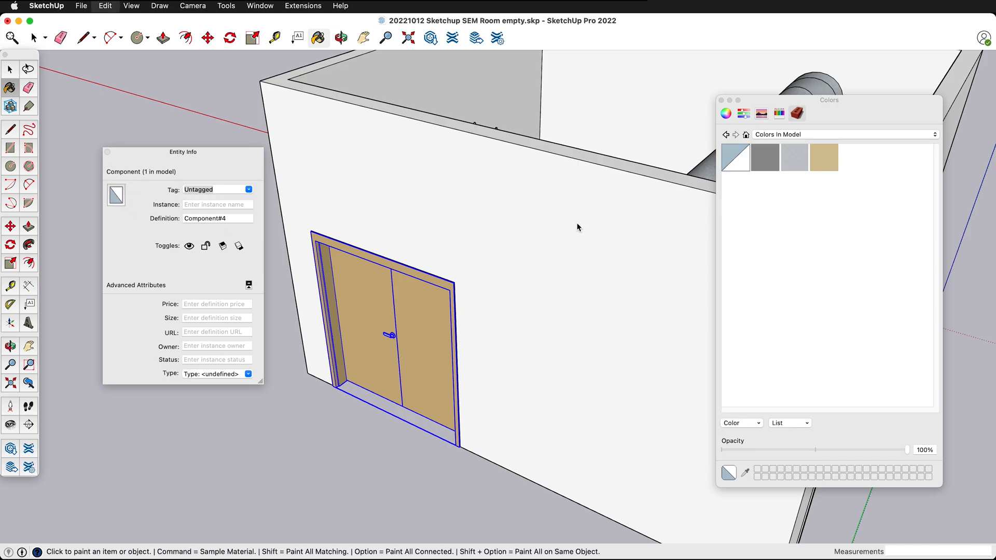
left_click(405, 305)
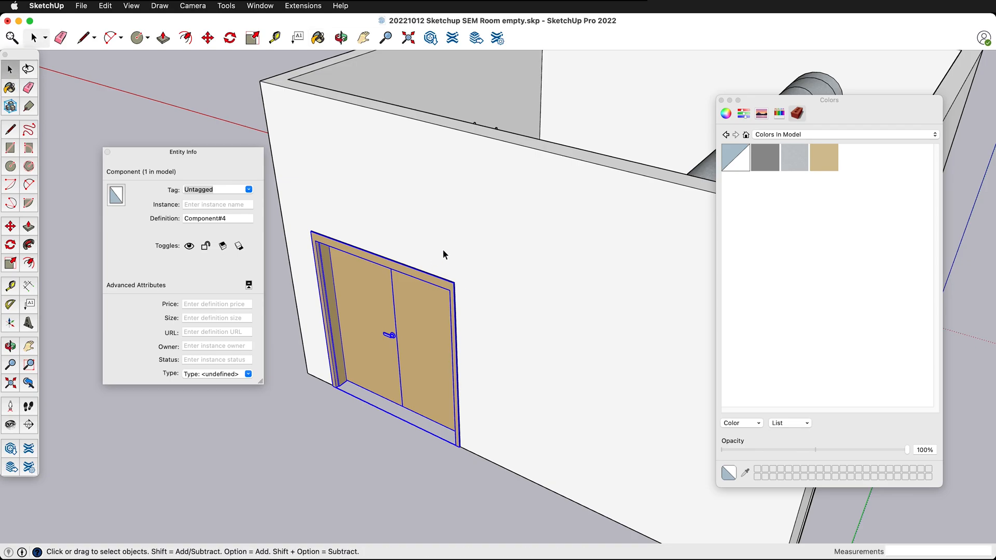
mouse_move(416, 310)
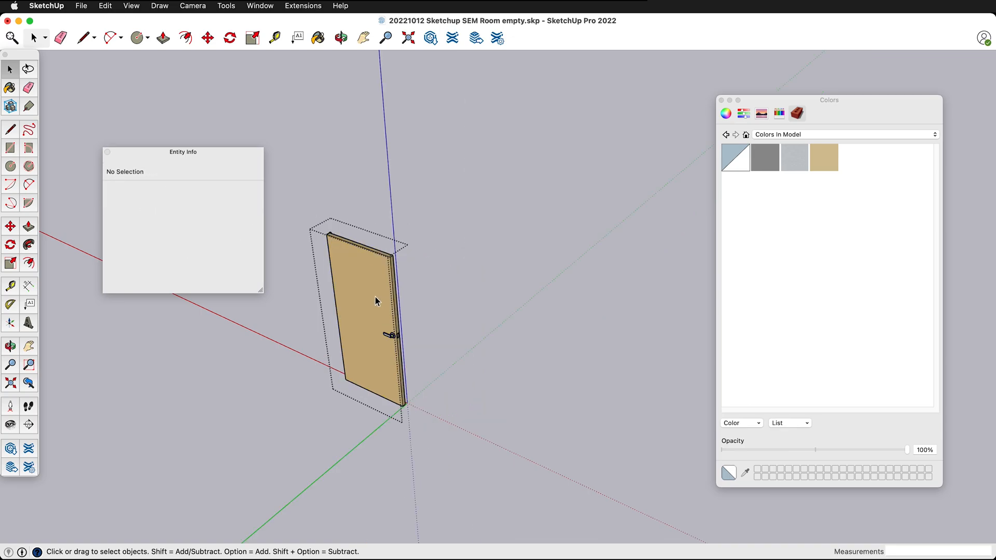
- Select the door panel face, then the Door Panel With Handle group, and close Entity Info
left_click(366, 305)
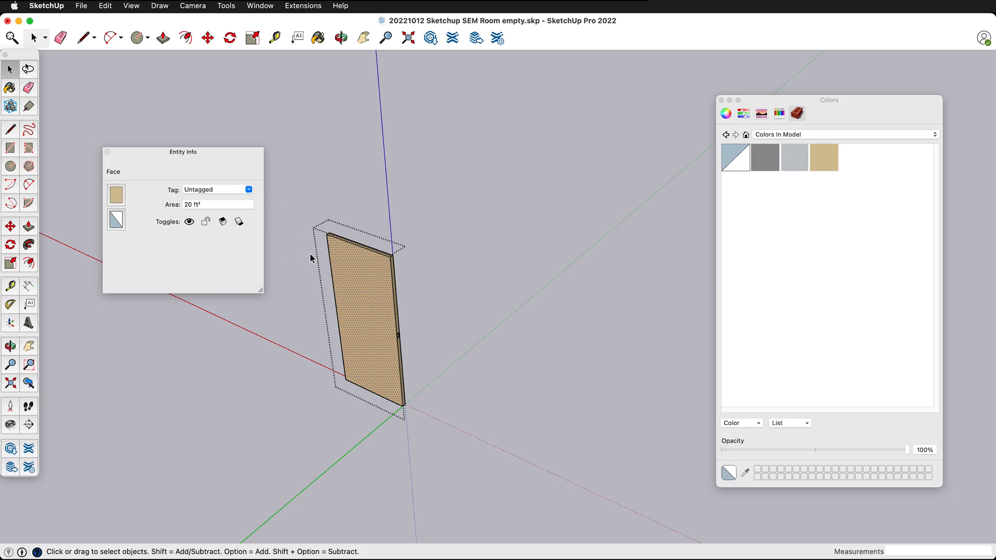
mouse_move(418, 278)
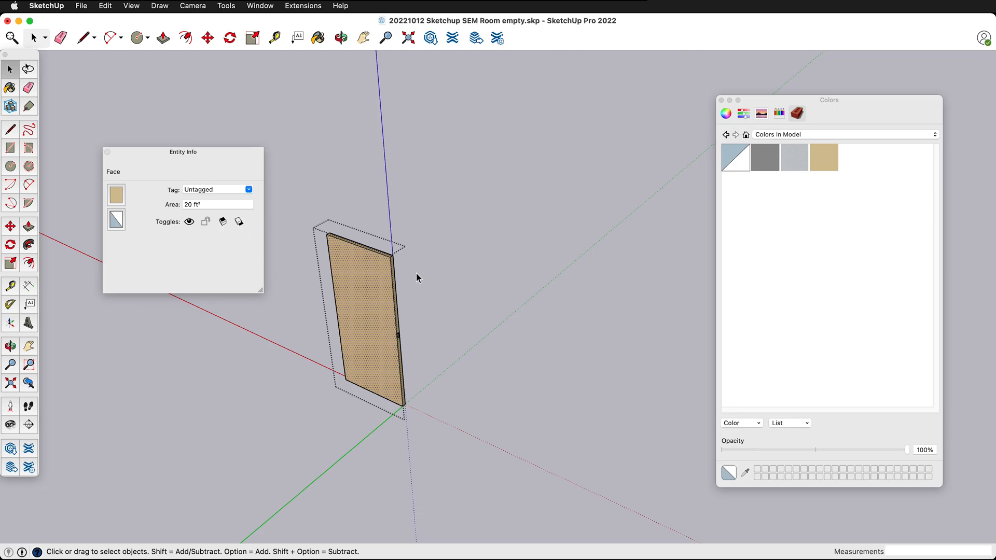
mouse_move(463, 287)
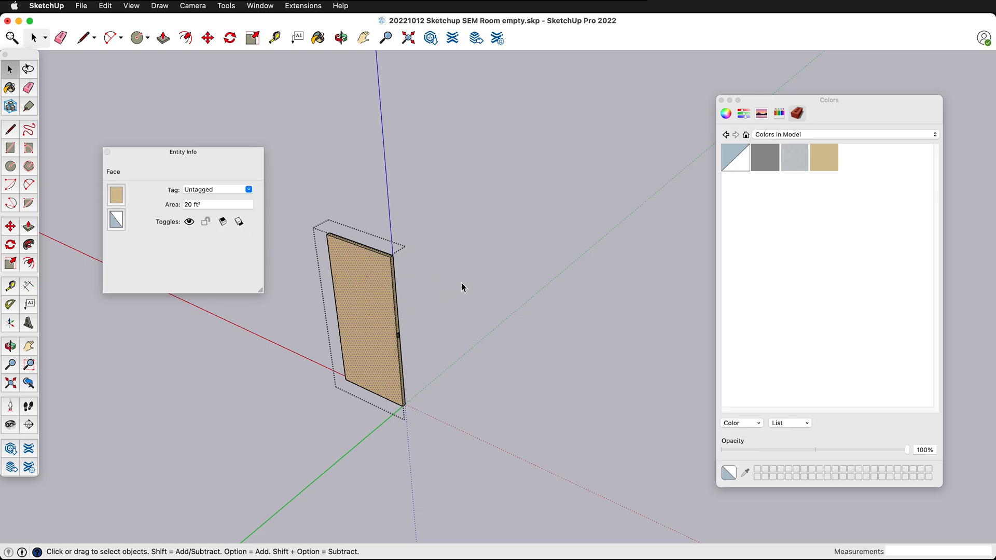
left_click(365, 317)
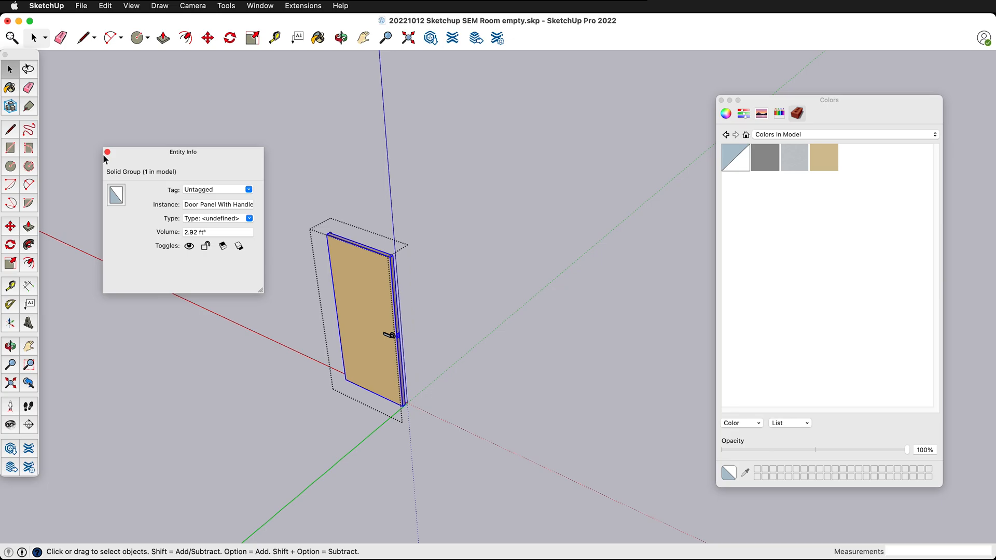
left_click(107, 153)
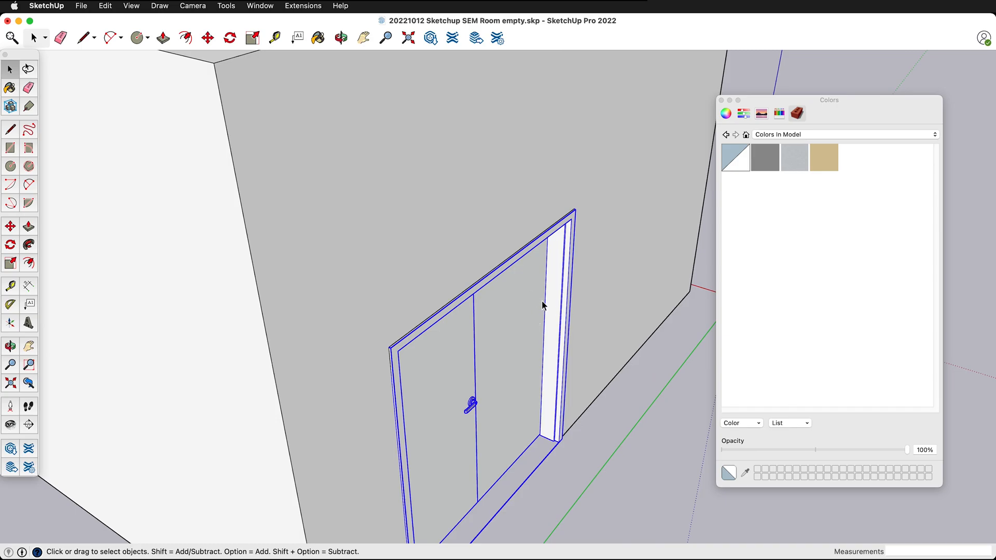
mouse_move(540, 295)
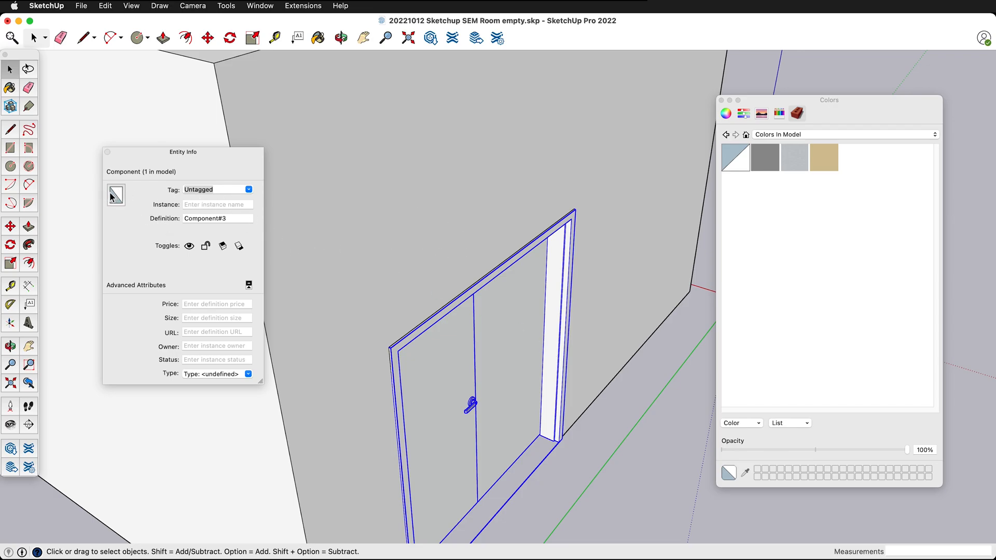
mouse_move(631, 424)
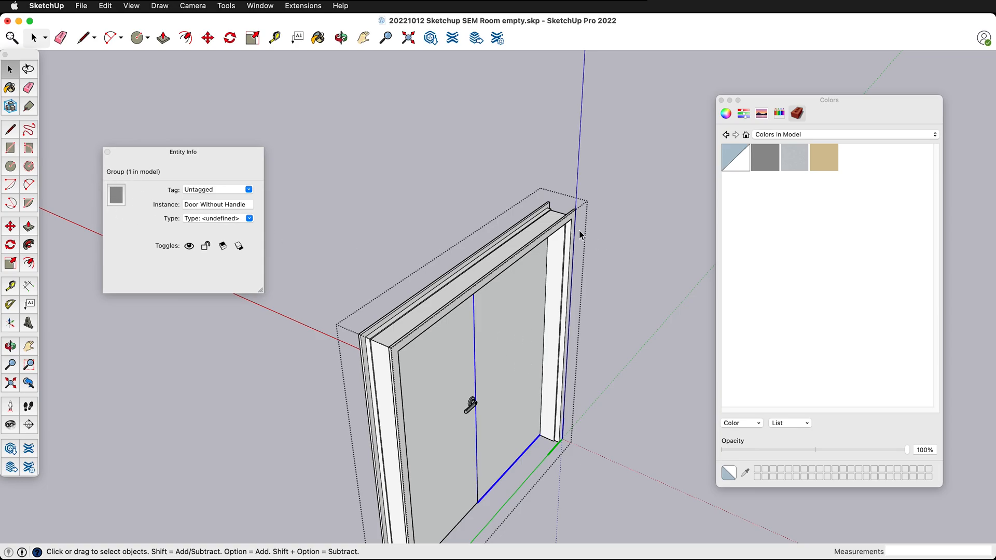
mouse_move(518, 311)
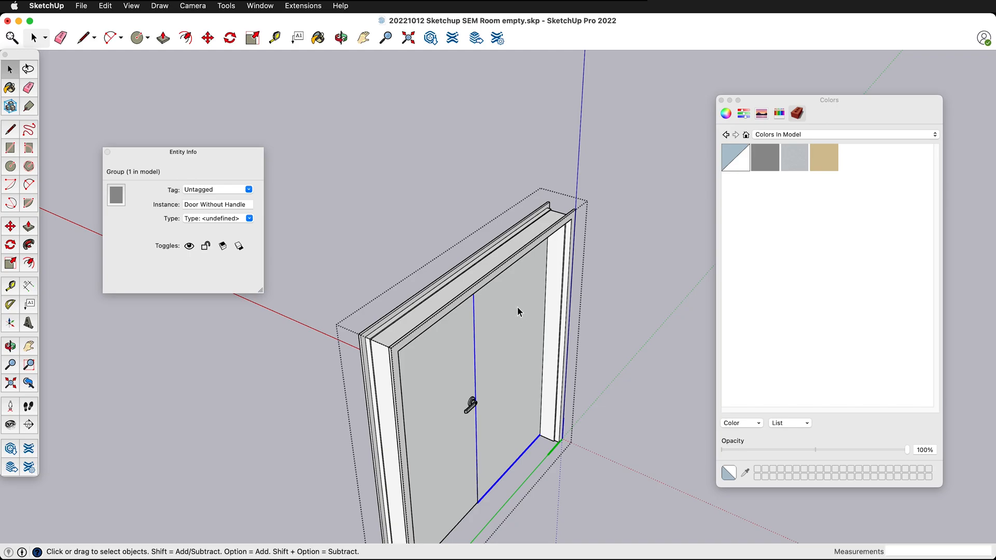
mouse_move(445, 262)
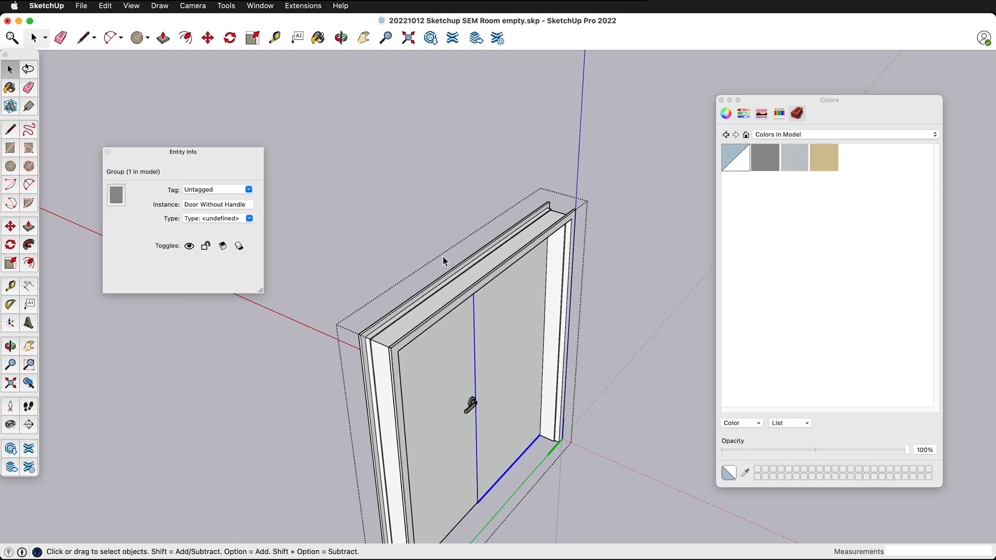
mouse_move(724, 170)
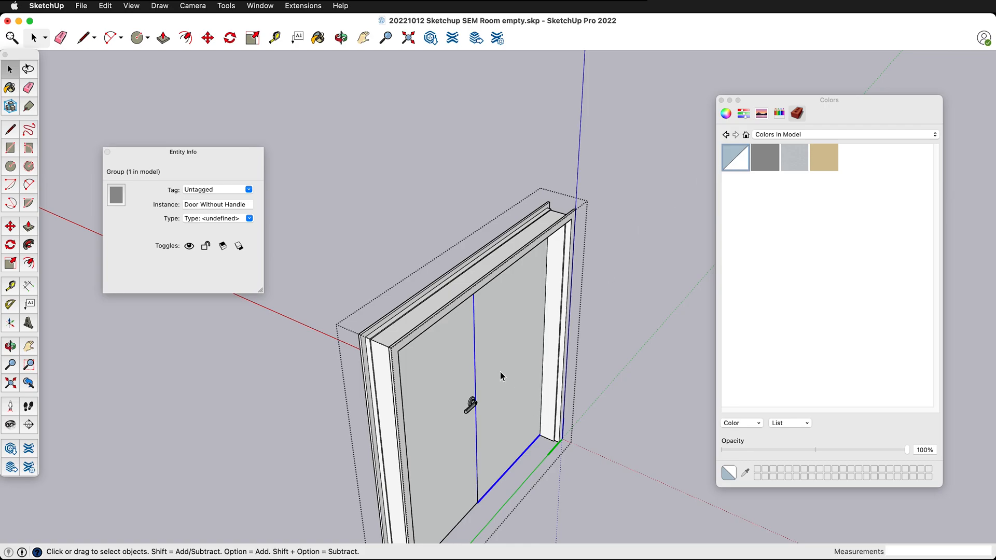
- Select the Door With Handle group inside the double door to view its properties
left_click(317, 37)
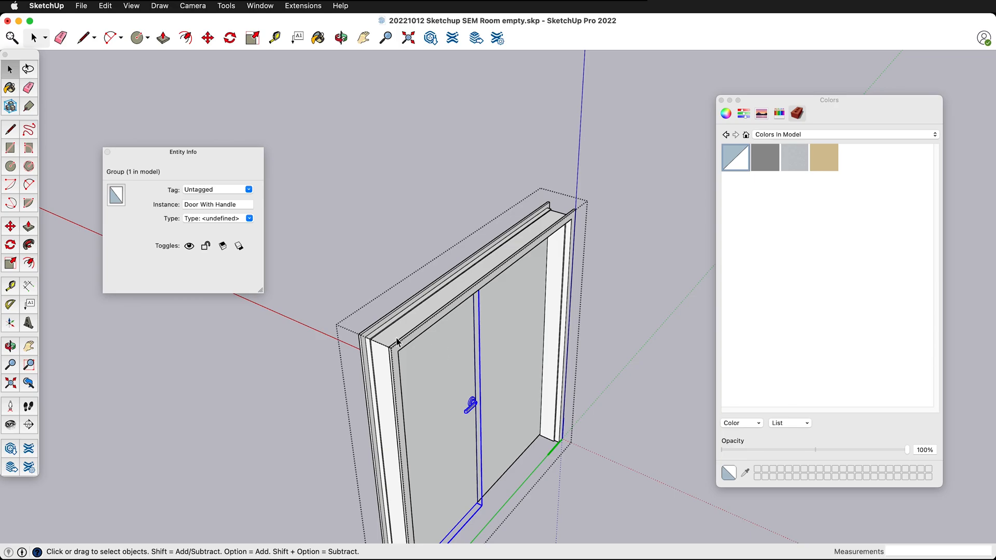
mouse_move(107, 209)
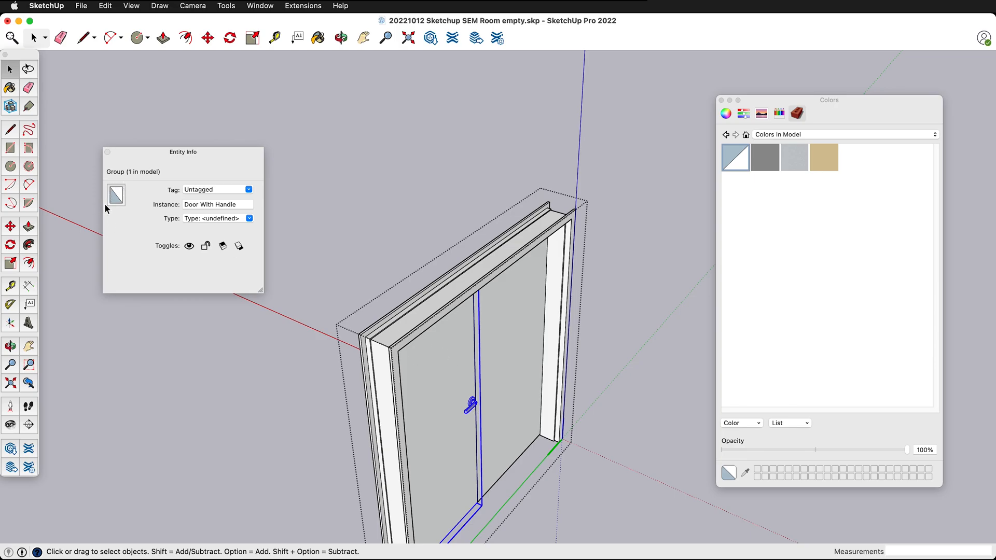
mouse_move(447, 395)
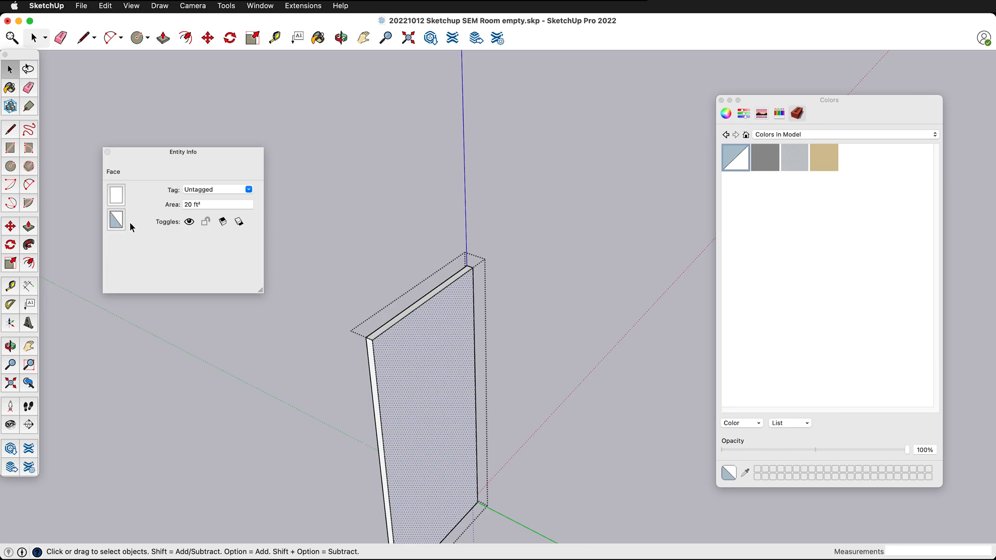
mouse_move(142, 205)
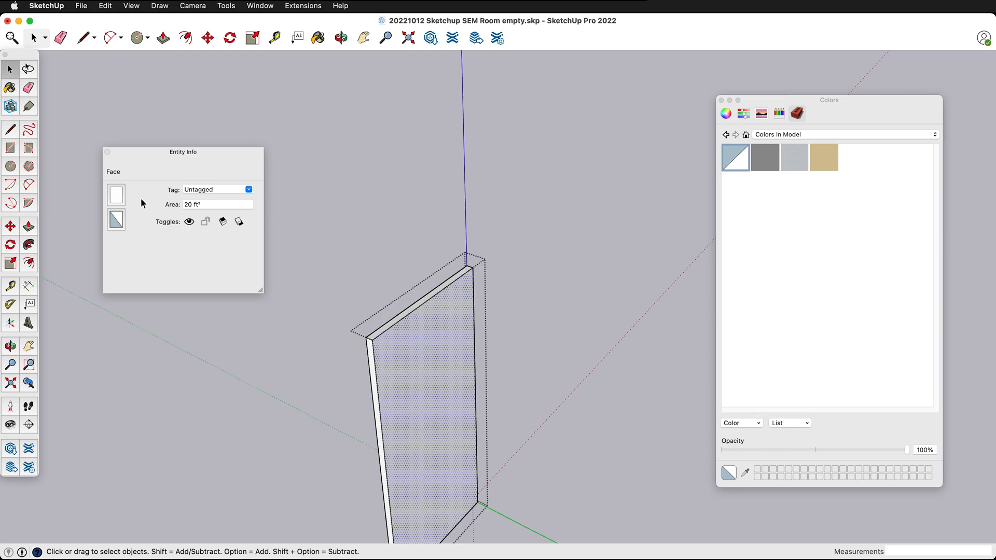
mouse_move(444, 377)
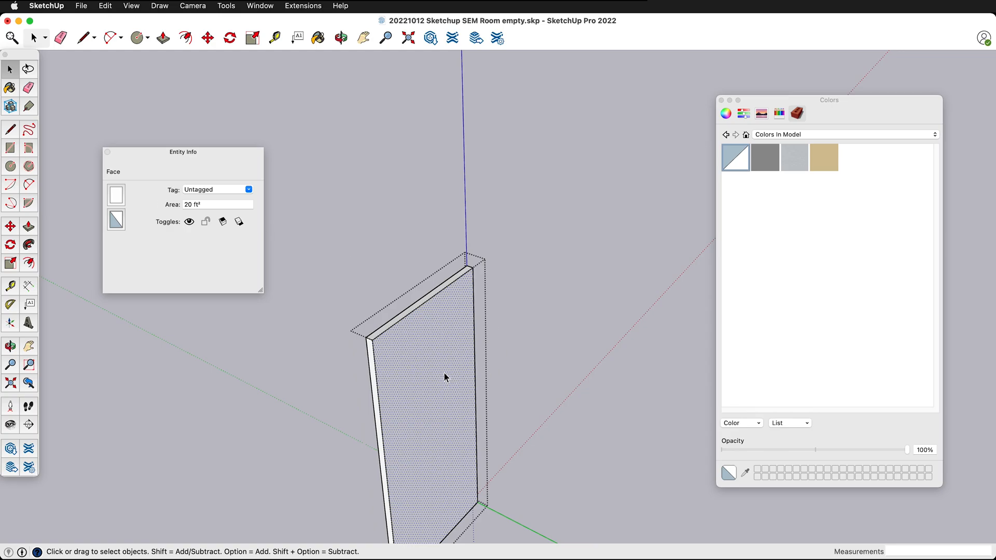
mouse_move(506, 369)
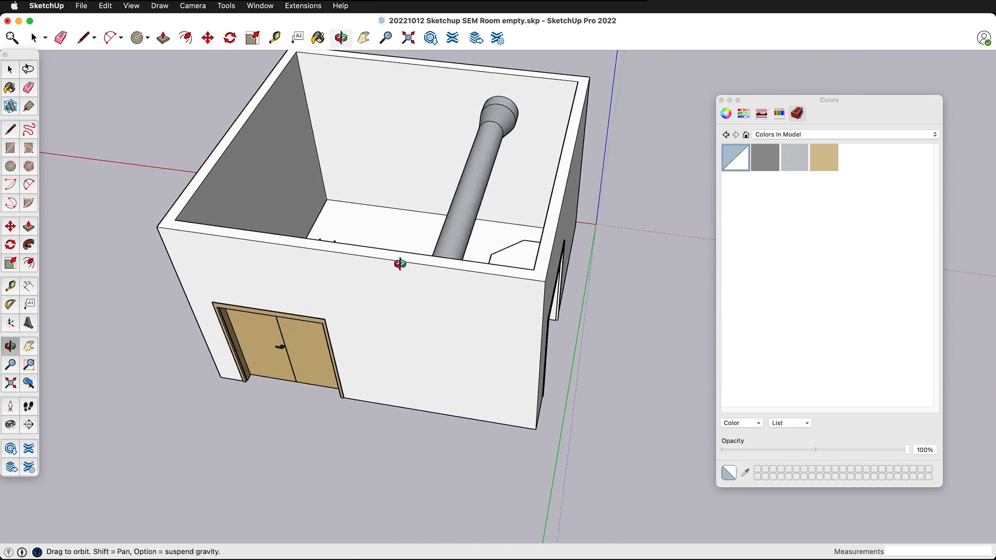
left_click_drag(399, 264, 632, 256)
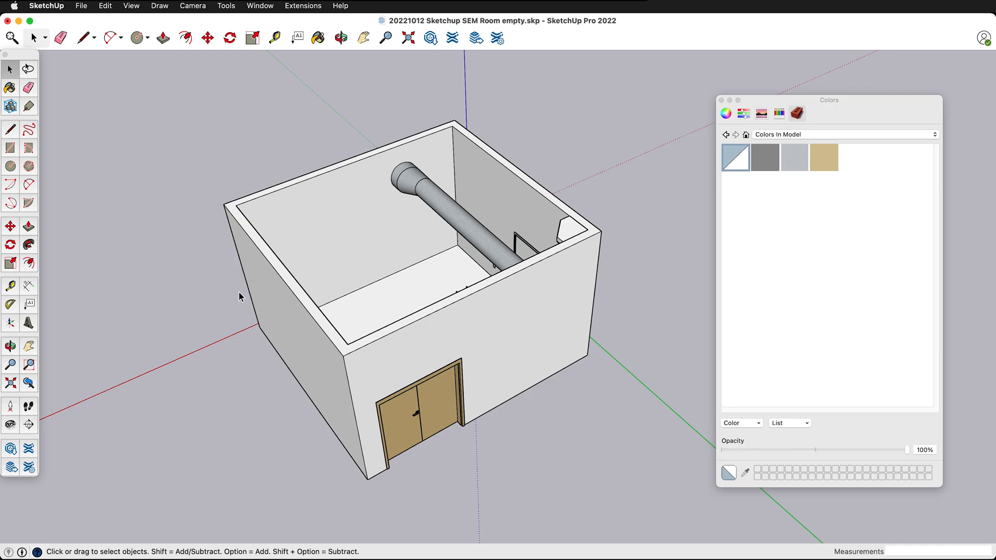
mouse_move(783, 182)
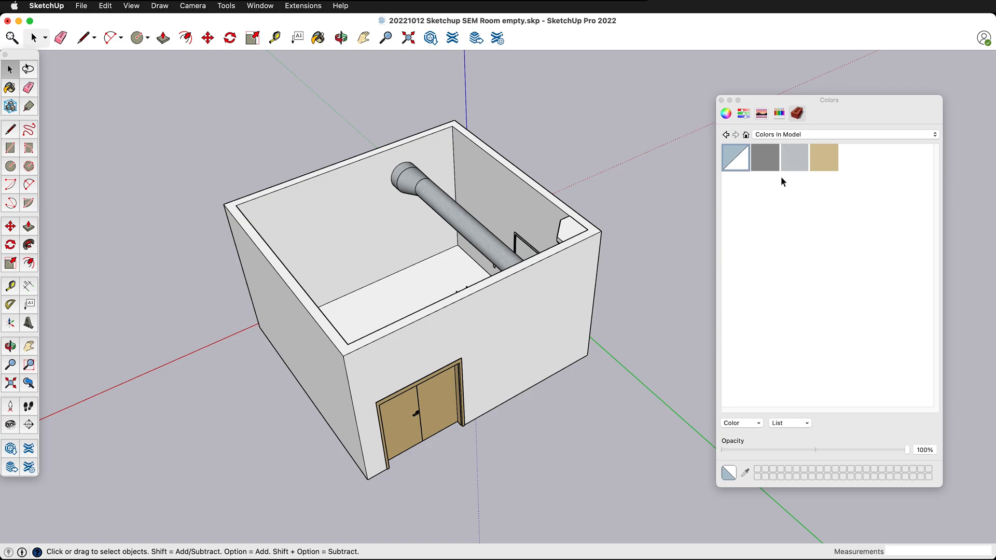
- Remove the dark grey, light grey and tan materials, replacing each with Default
right_click(764, 157)
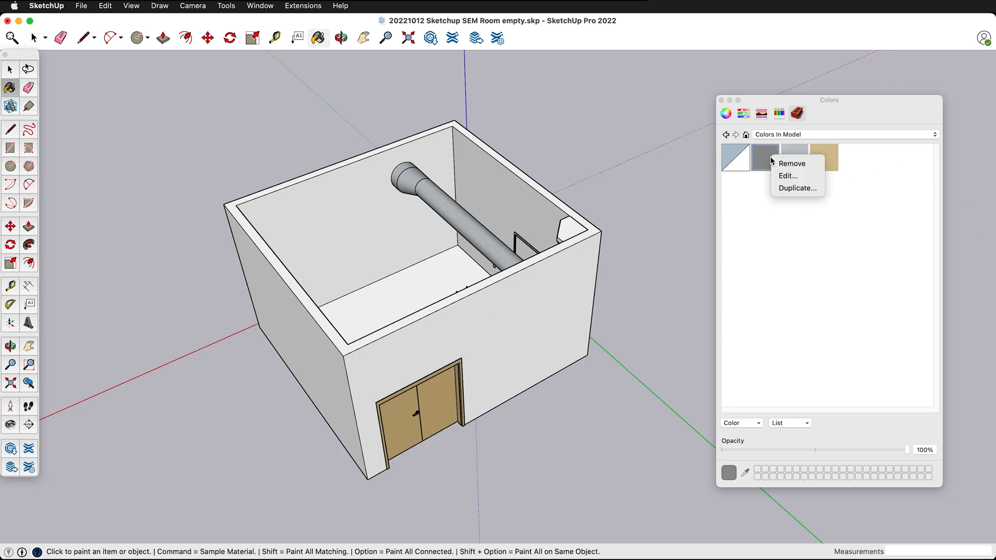
left_click(792, 164)
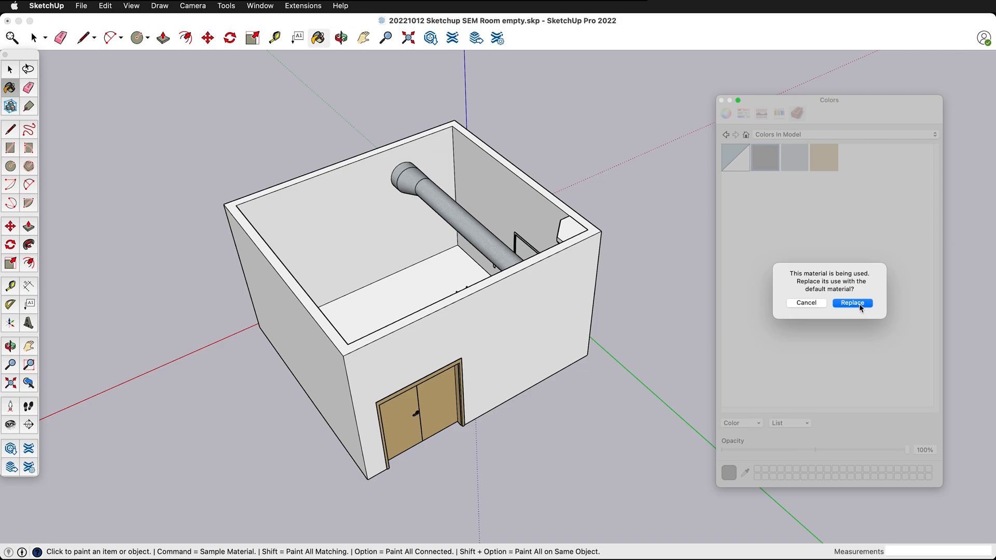
left_click(852, 303)
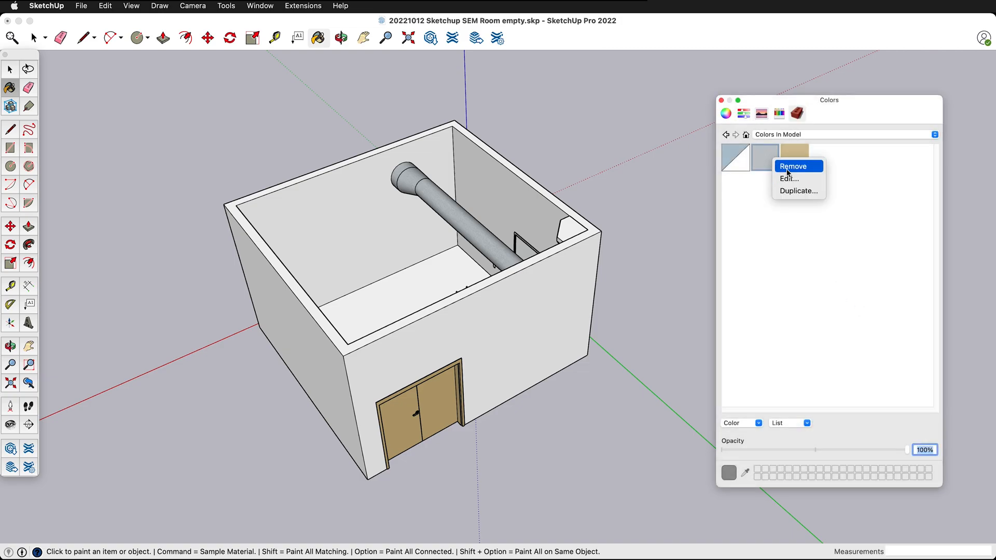
left_click(793, 166)
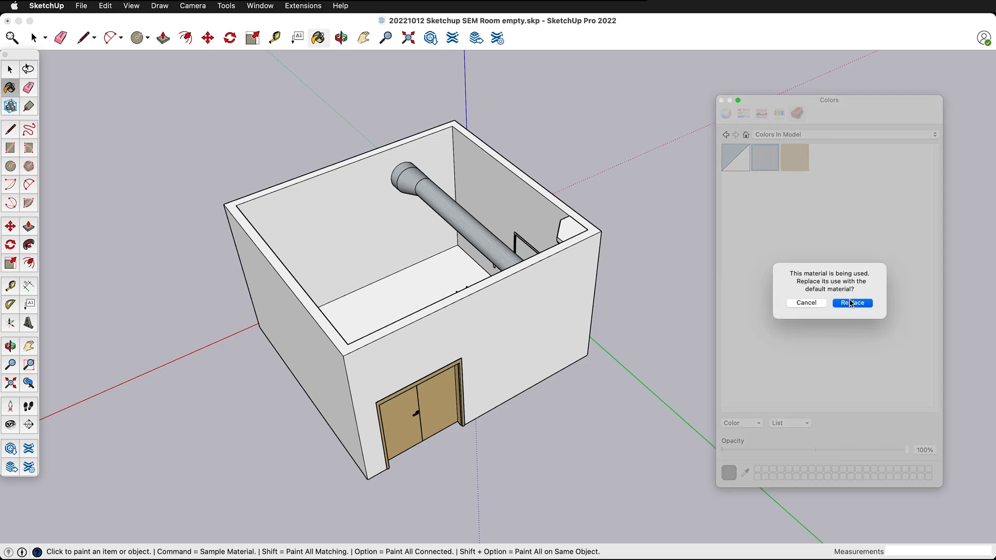
left_click(852, 302)
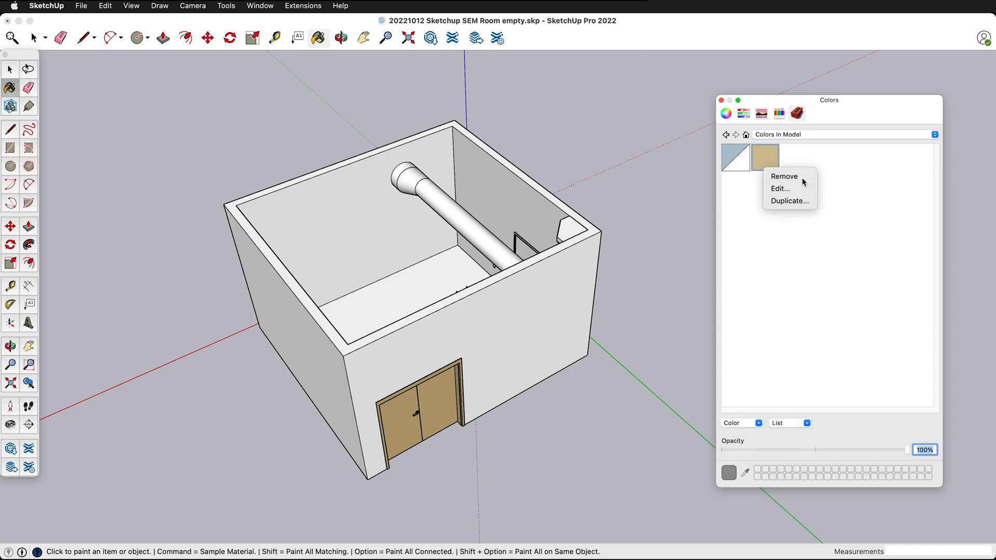
left_click(784, 176)
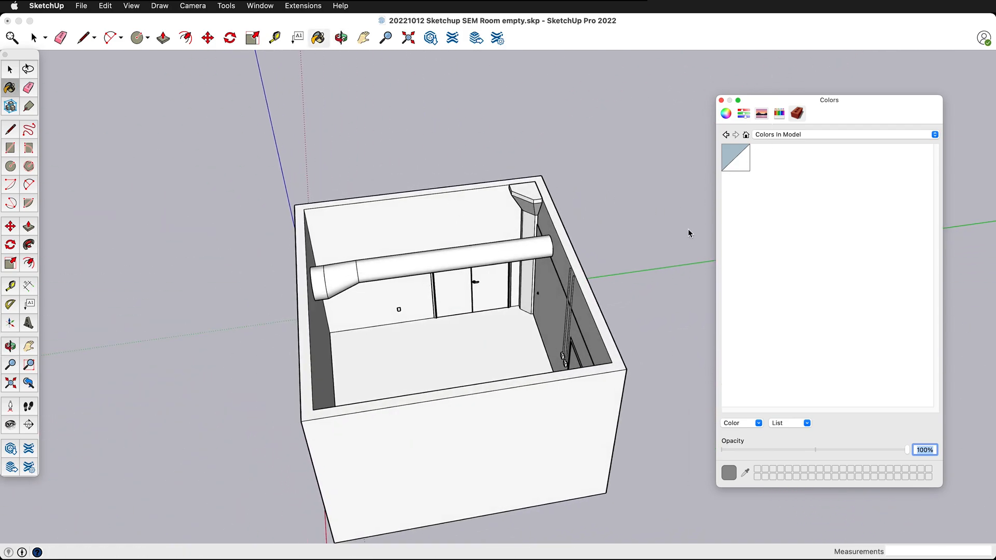
mouse_move(532, 249)
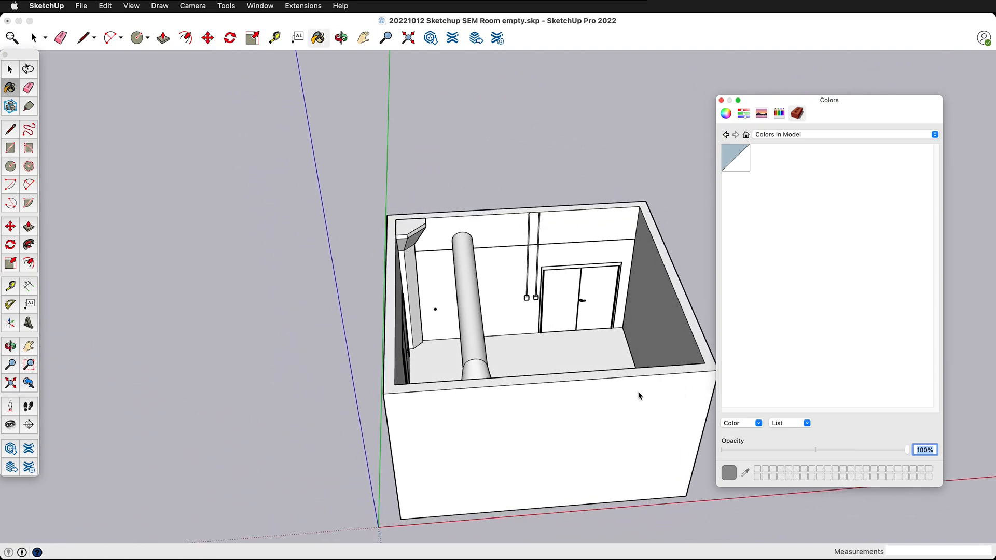
mouse_move(629, 357)
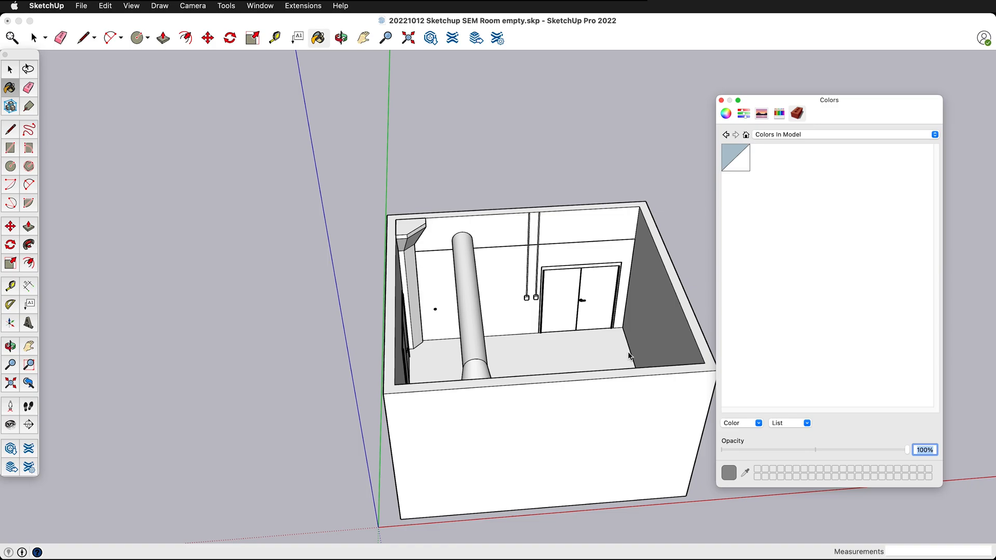
mouse_move(497, 320)
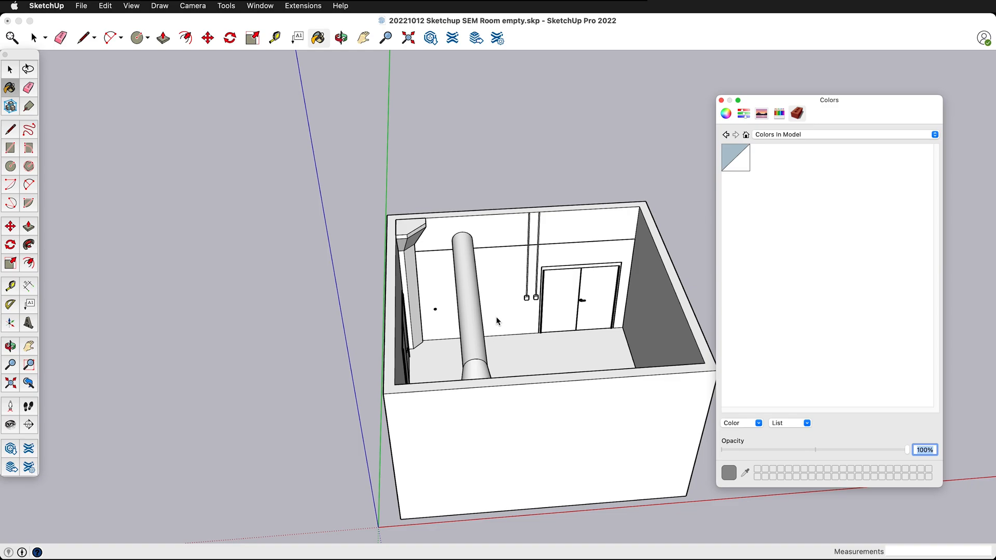
mouse_move(413, 204)
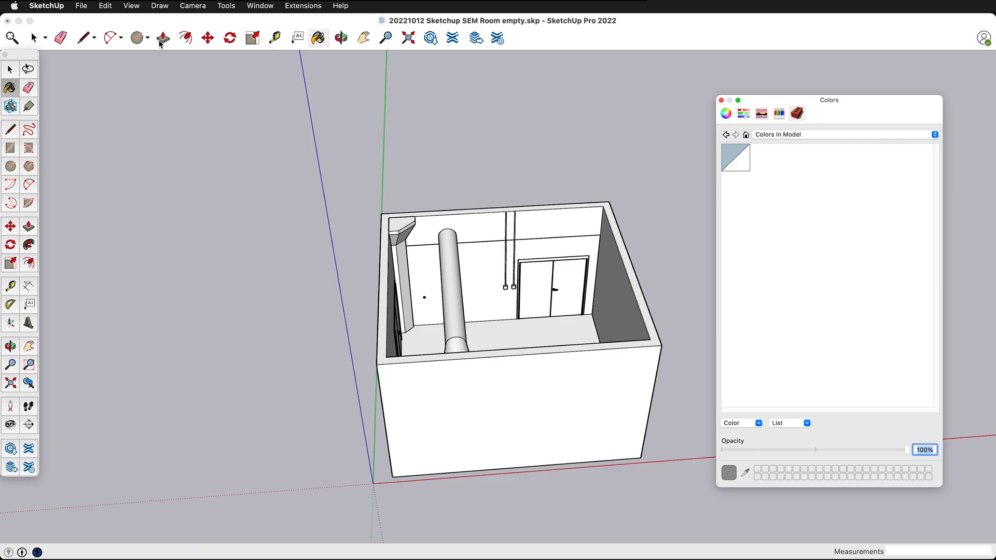
- Start exporting the room via File > Export > 3D Model
left_click(81, 6)
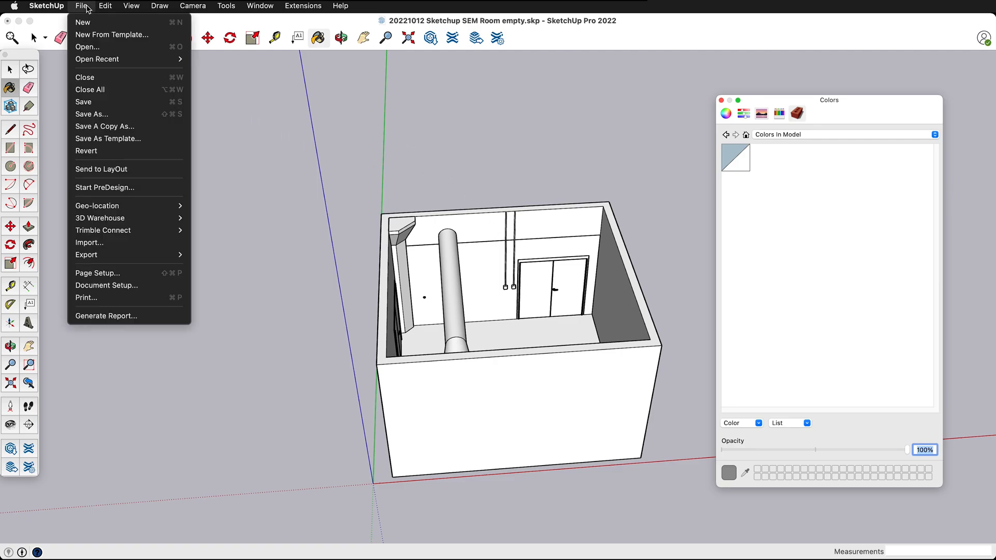
mouse_move(101, 255)
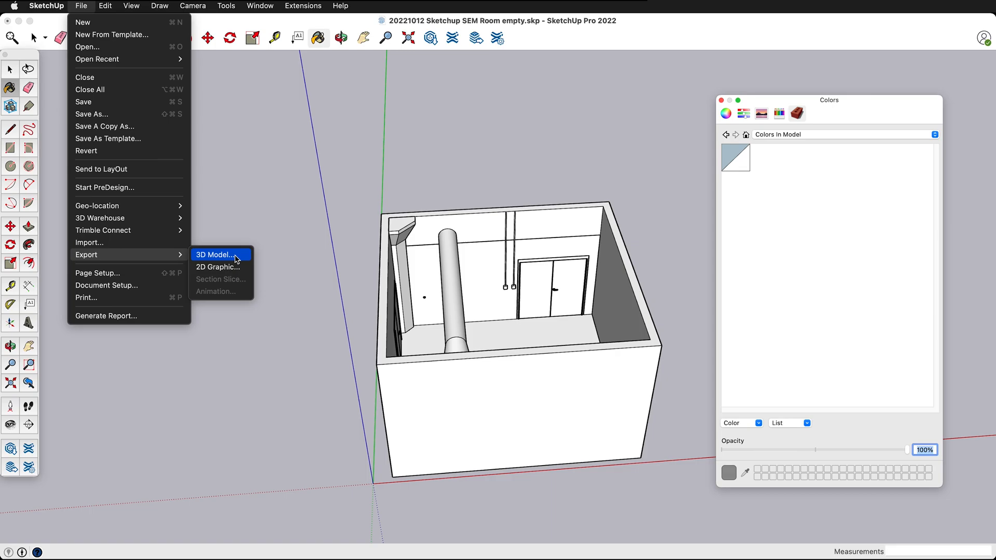
left_click(216, 254)
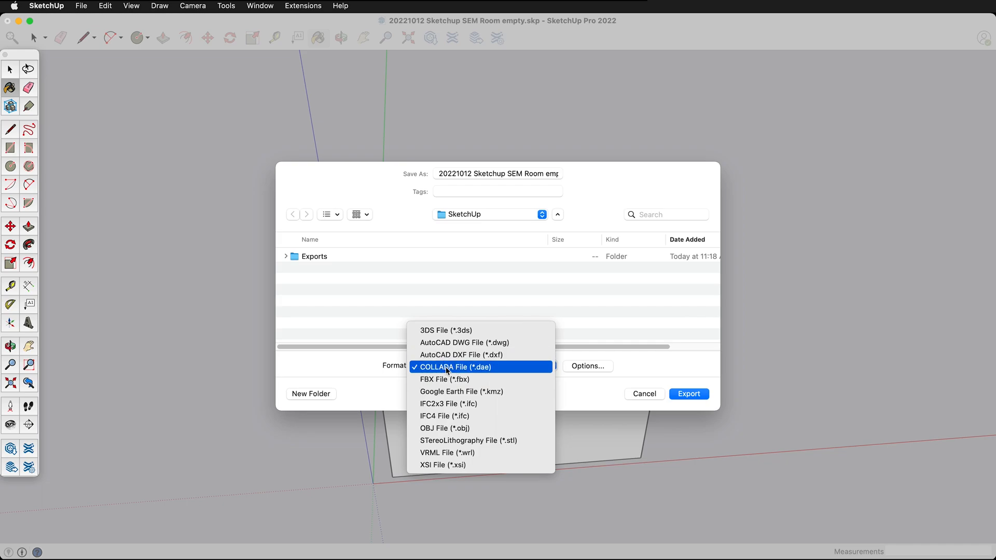
mouse_move(503, 361)
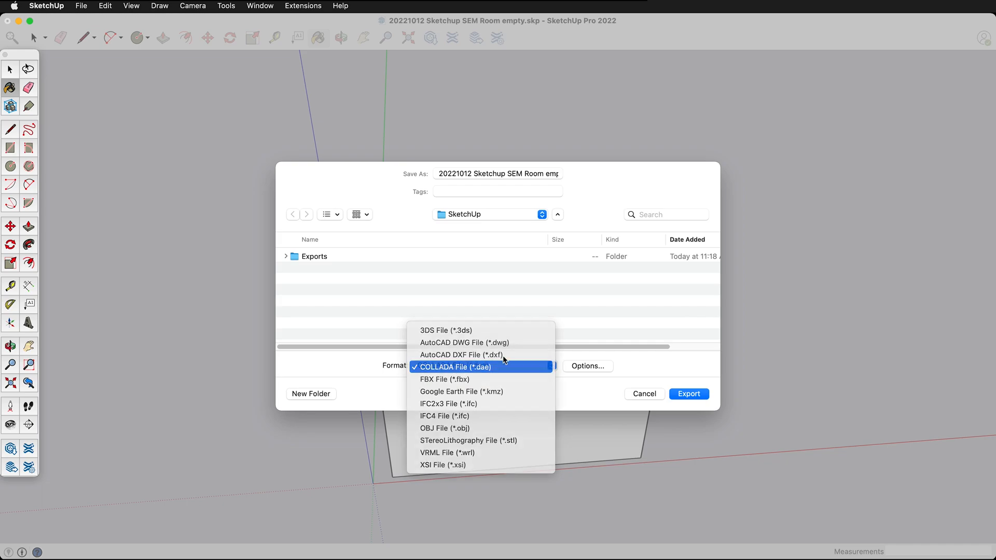
- Keep COLLADA as the format and tick Preserve component hierarchies in its Options
left_click(454, 366)
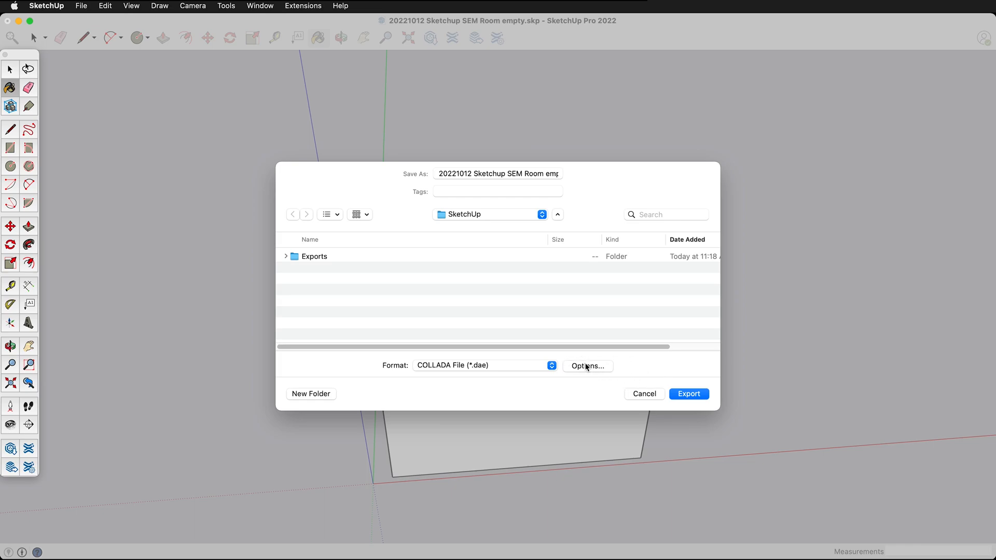
left_click(586, 366)
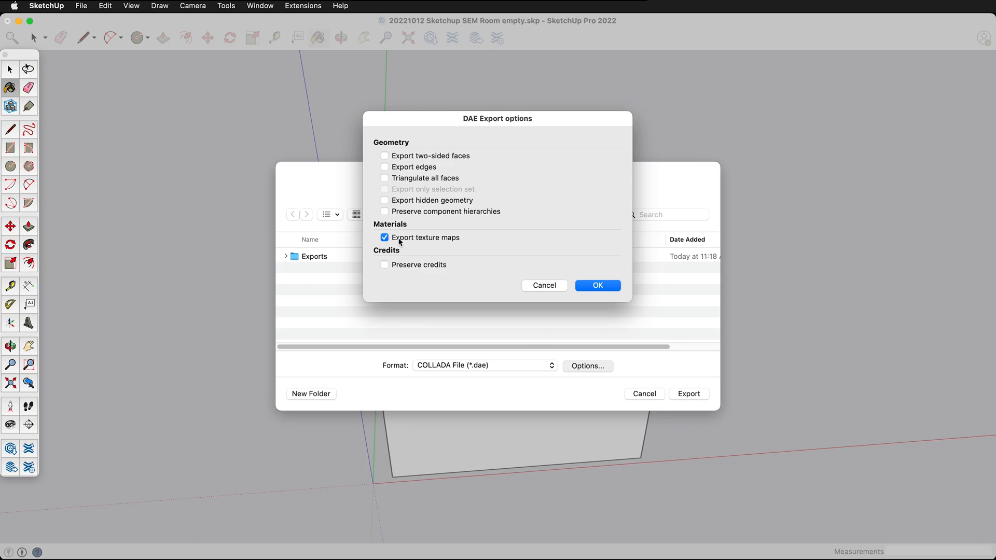
mouse_move(443, 240)
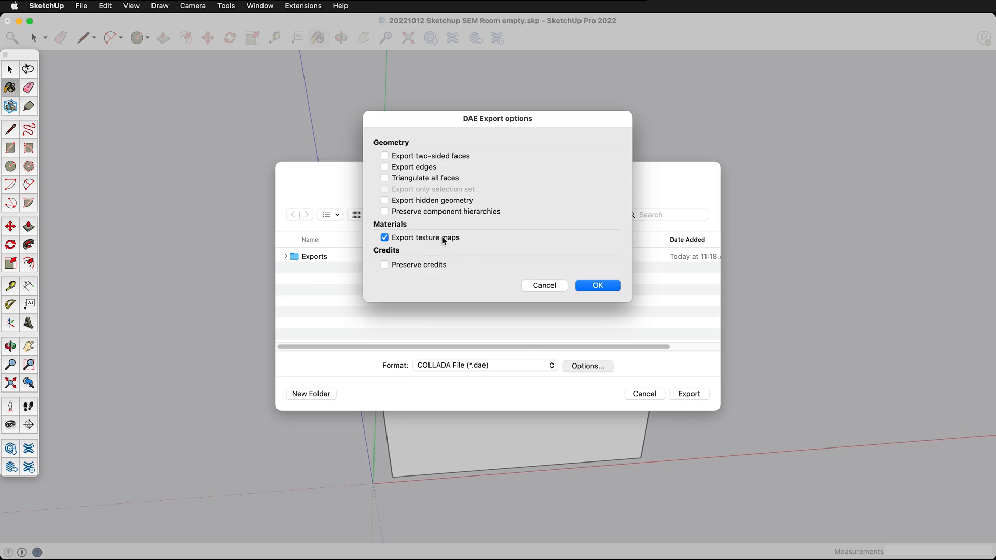
mouse_move(396, 437)
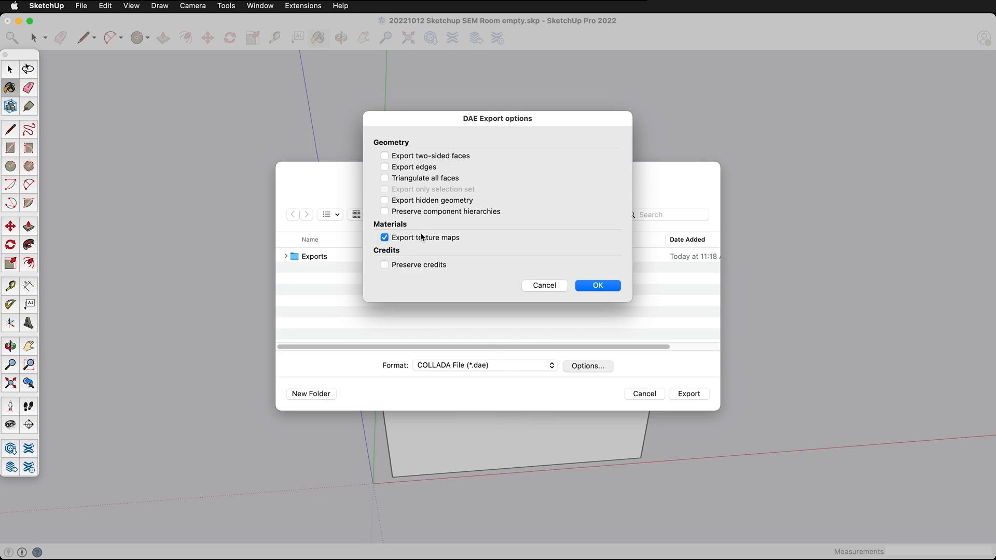
left_click(385, 212)
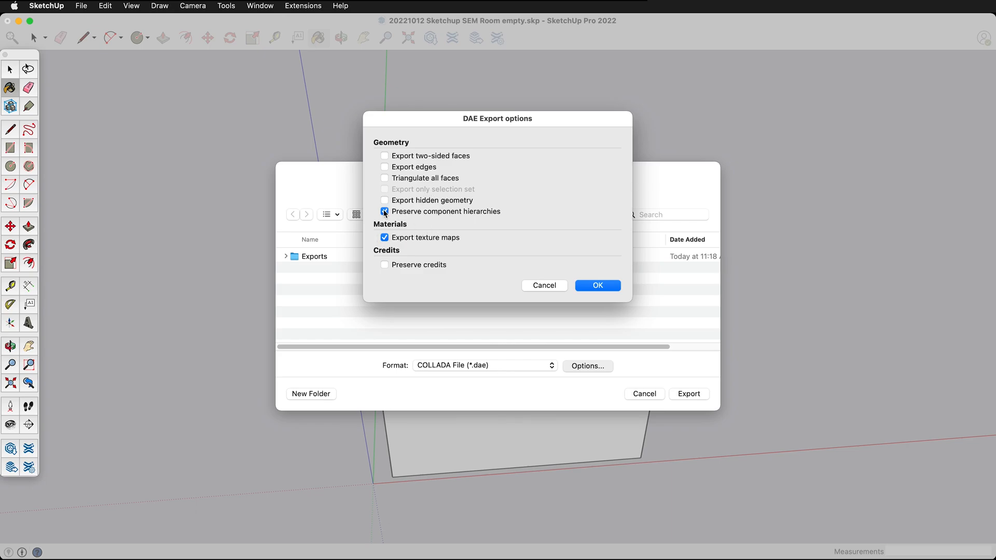
mouse_move(470, 215)
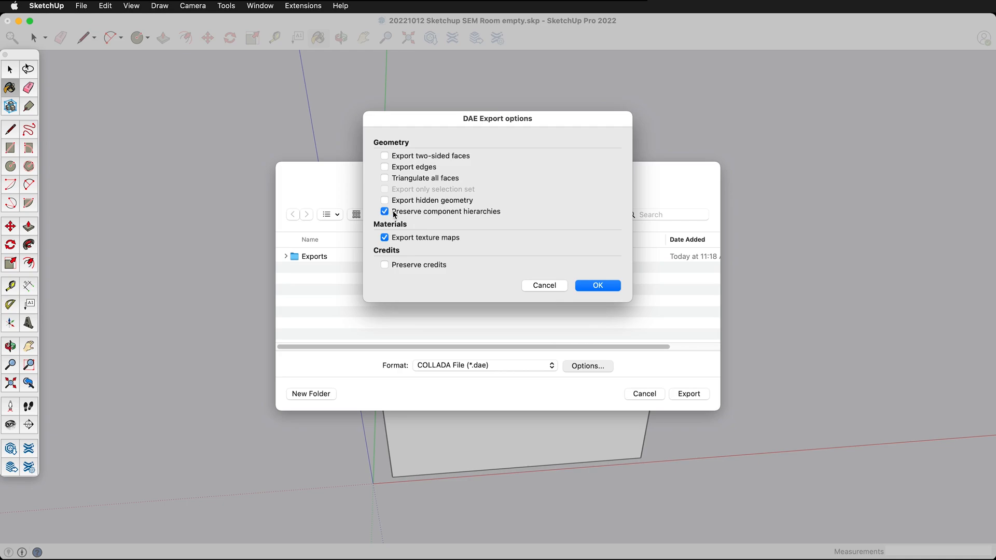
mouse_move(430, 224)
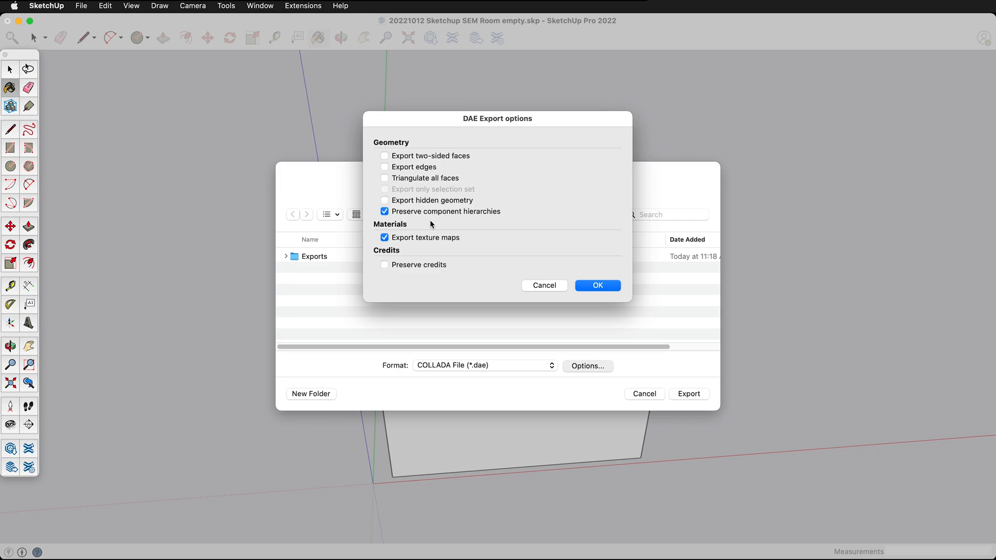
- Untick Preserve component hierarchies and accept the DAE export options with OK
left_click(384, 211)
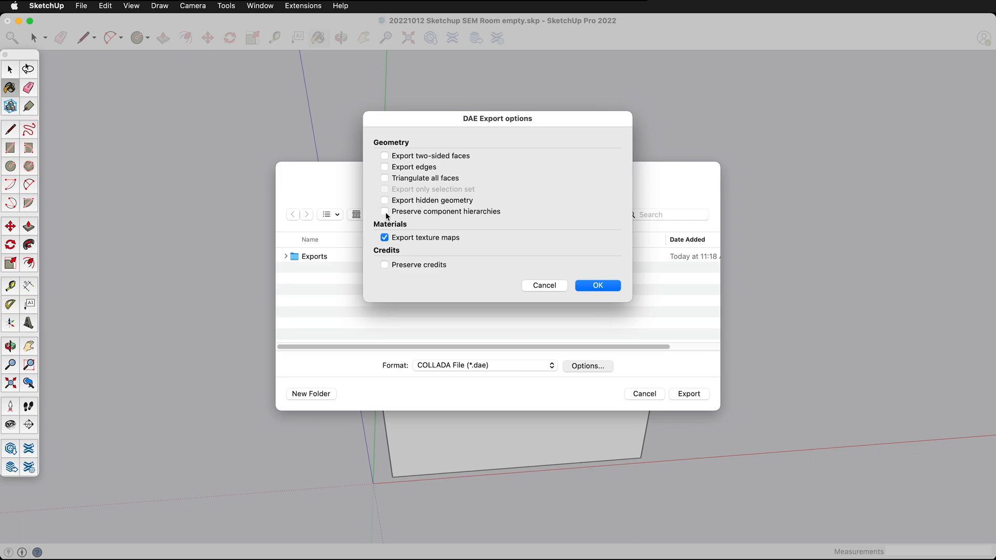
mouse_move(541, 216)
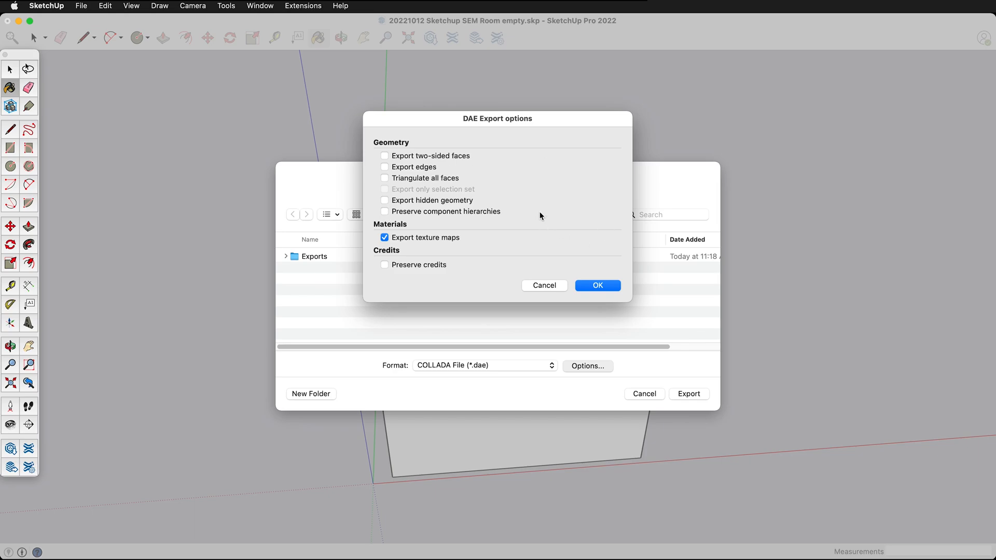
mouse_move(472, 216)
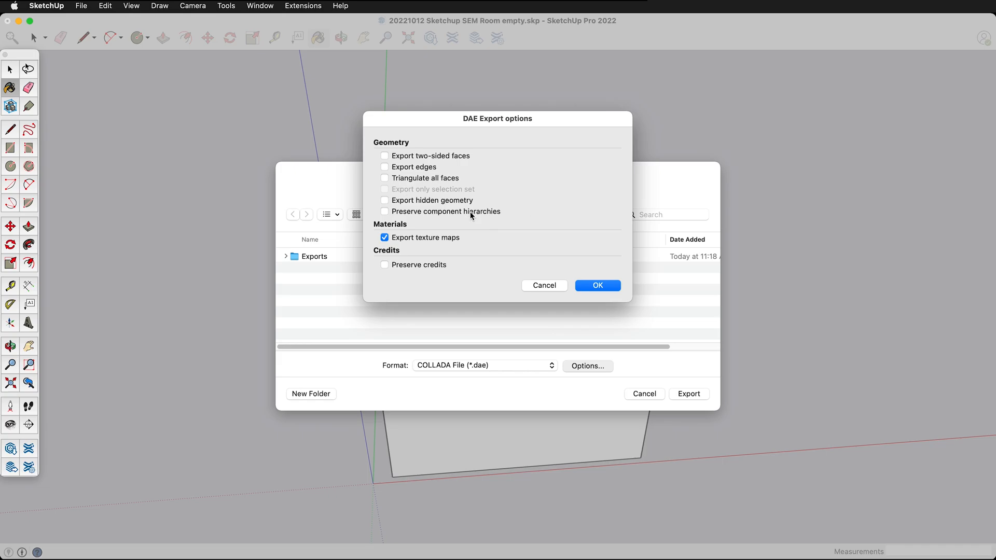
left_click(596, 285)
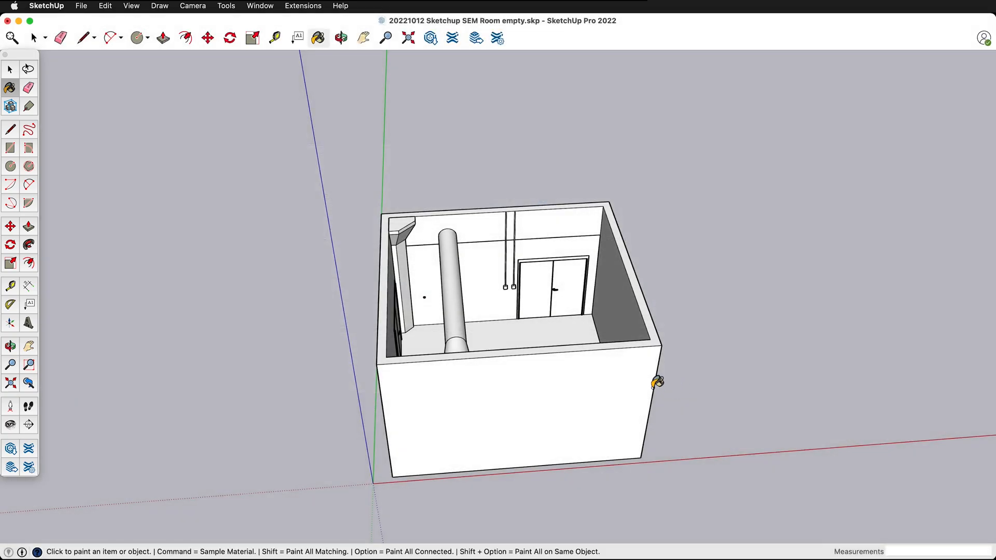
mouse_move(662, 294)
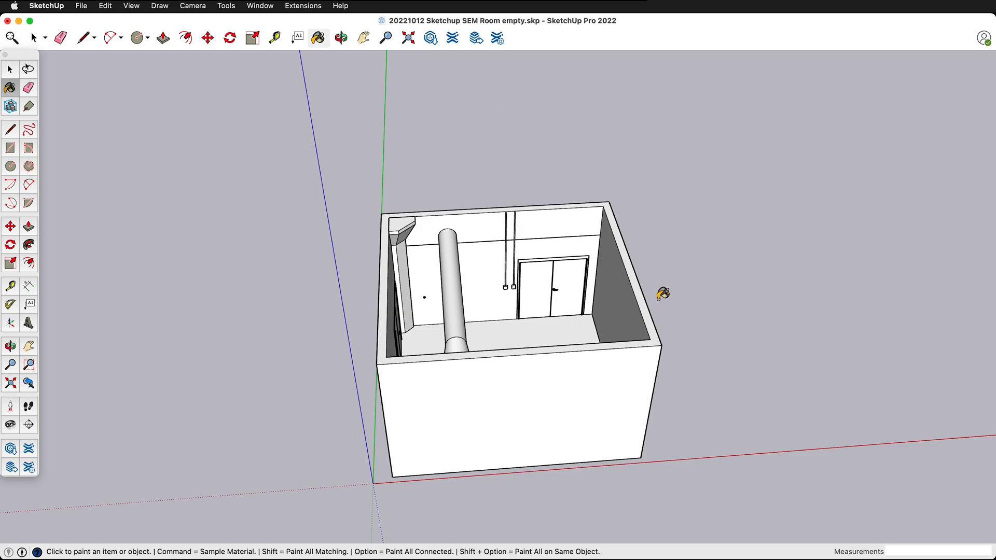